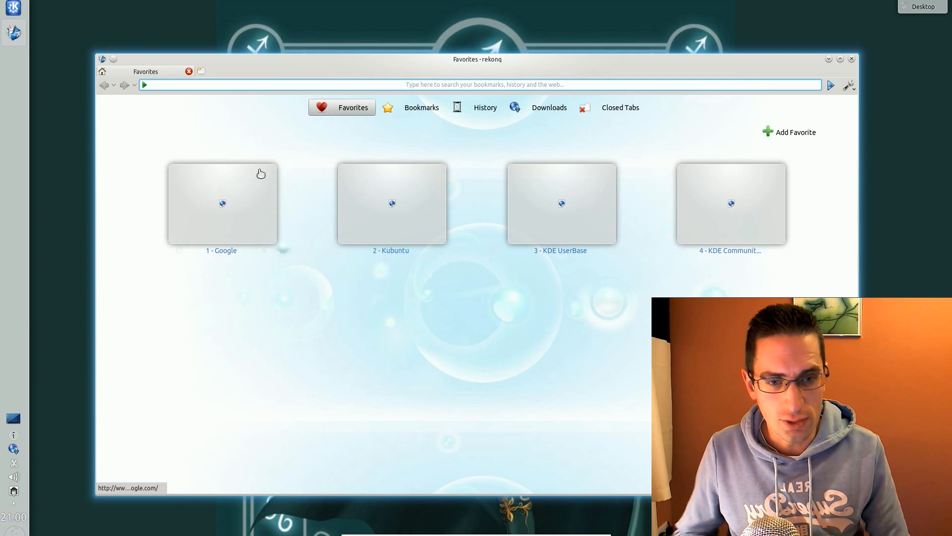
Search Google for 'ksuperkey ppa' and open the Launchpad result
{"action": "left_click", "coordinate": [221, 203]}
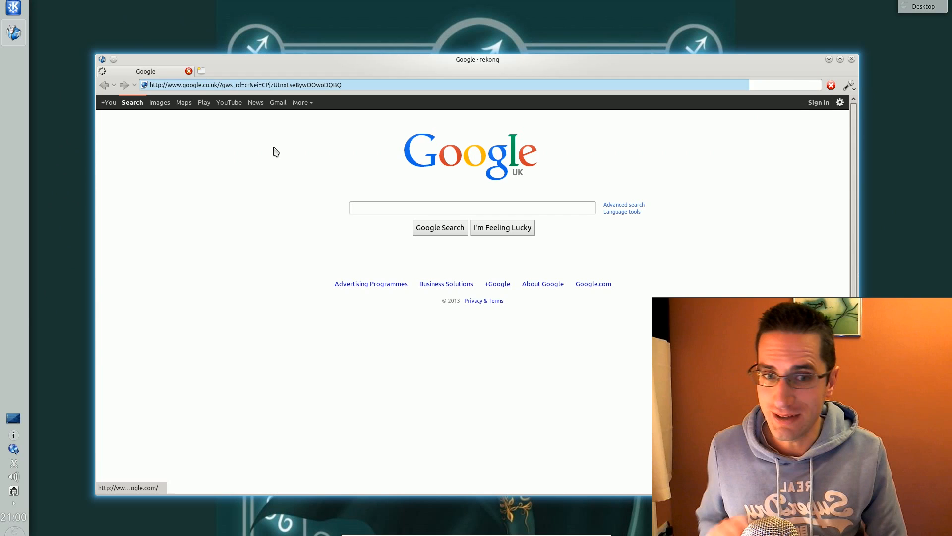
{"action": "type", "text": "k"}
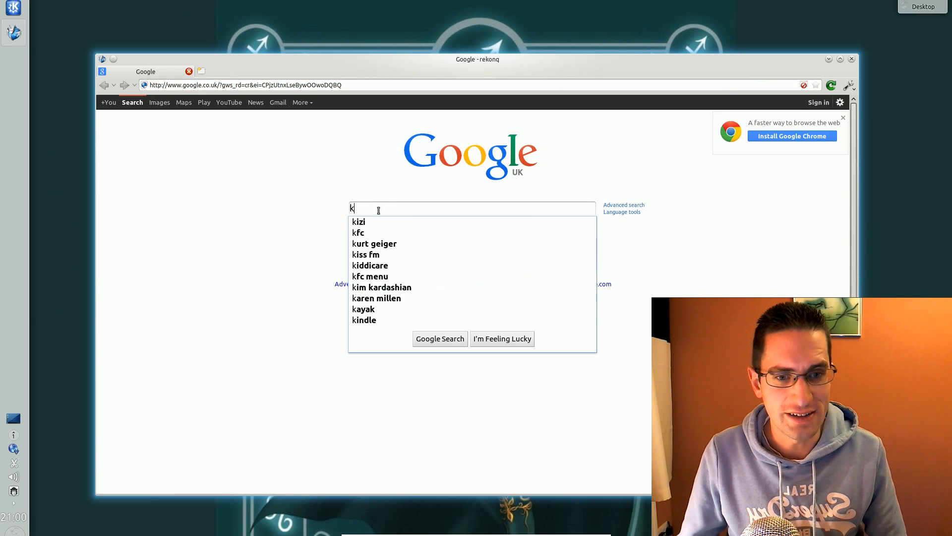
{"action": "type", "text": "superkey ppa"}
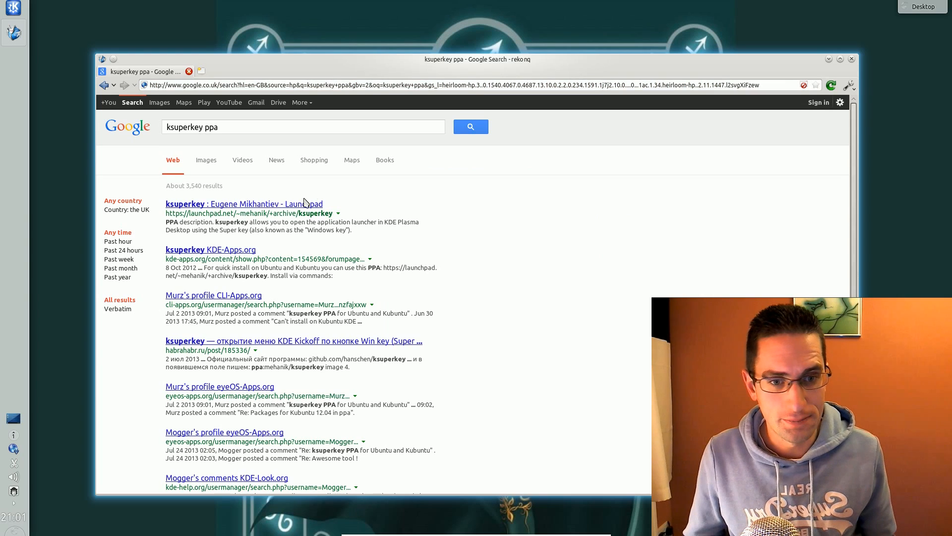
{"action": "left_click", "coordinate": [244, 203]}
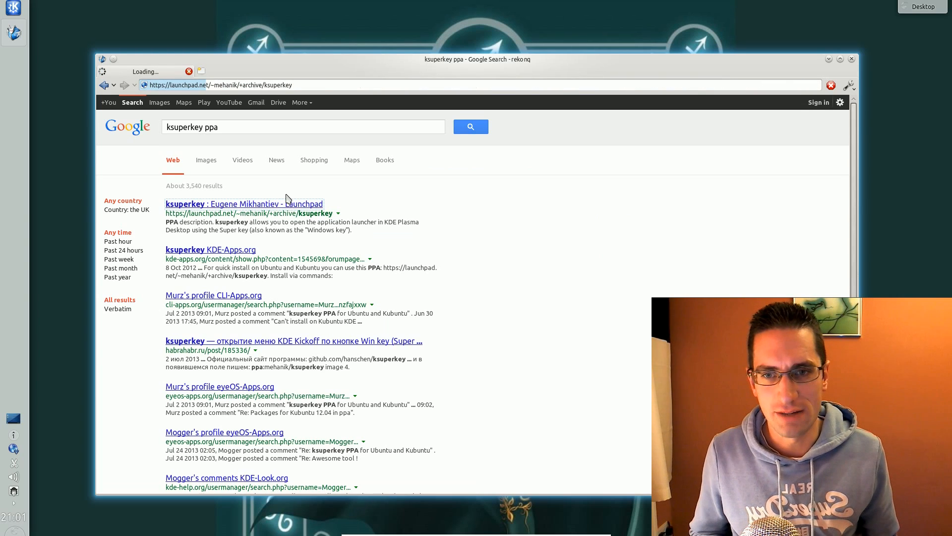
Select and copy the PPA name 'ppa:mehanik/ksuperkey' from the Launchpad page
{"action": "left_click", "coordinate": [244, 203]}
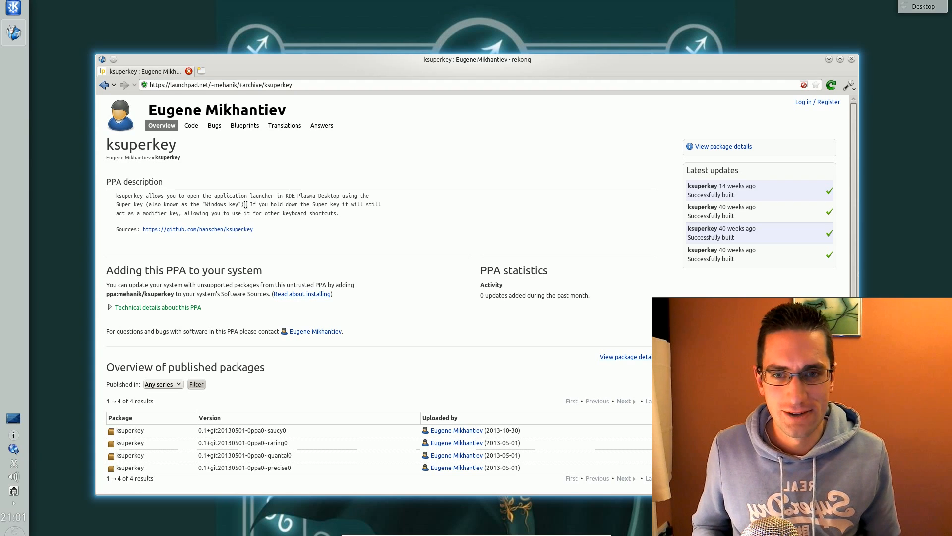
{"action": "mouse_move", "coordinate": [330, 224]}
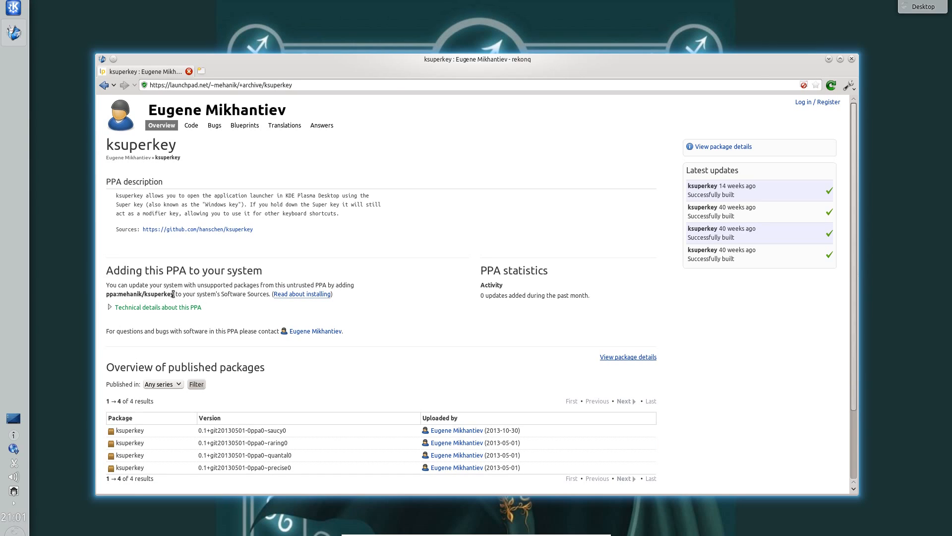
{"action": "double_click", "coordinate": [140, 293]}
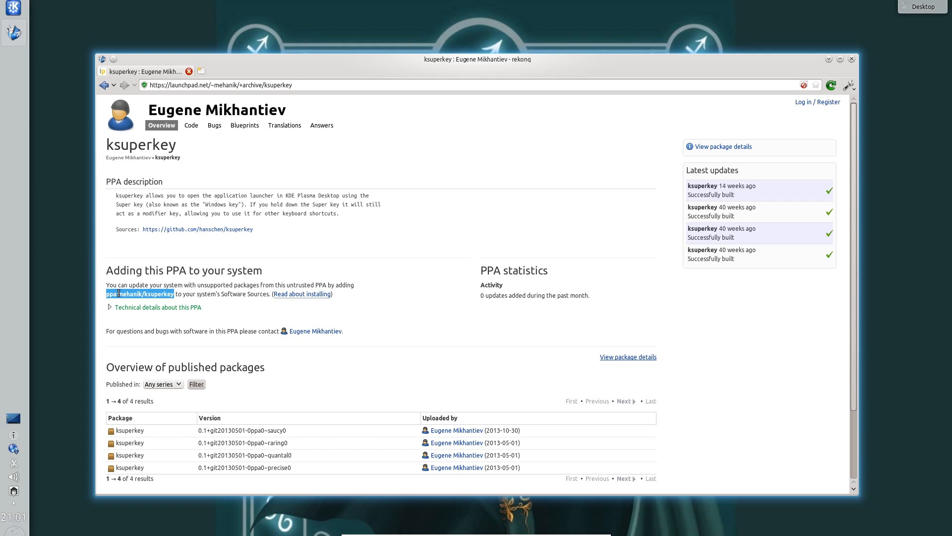
{"action": "right_click", "coordinate": [140, 293]}
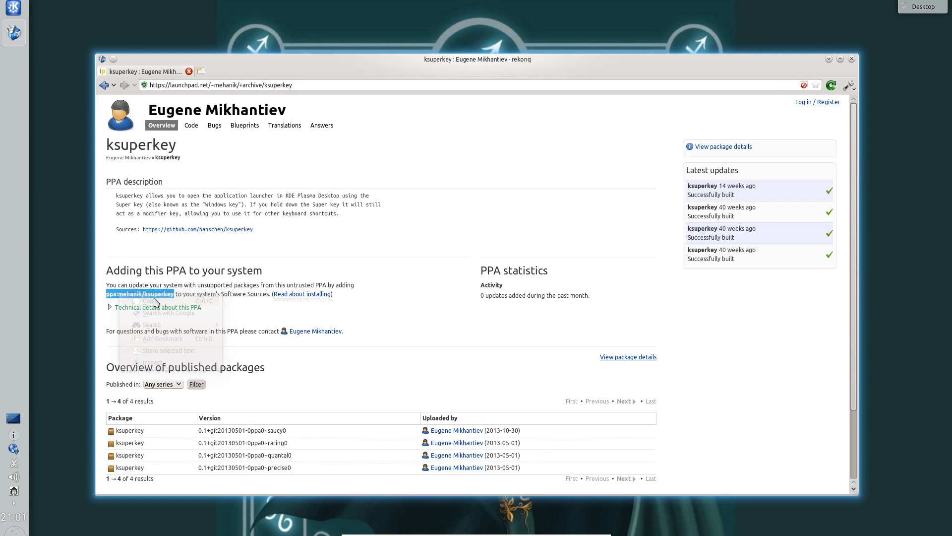
{"action": "left_click", "coordinate": [139, 294]}
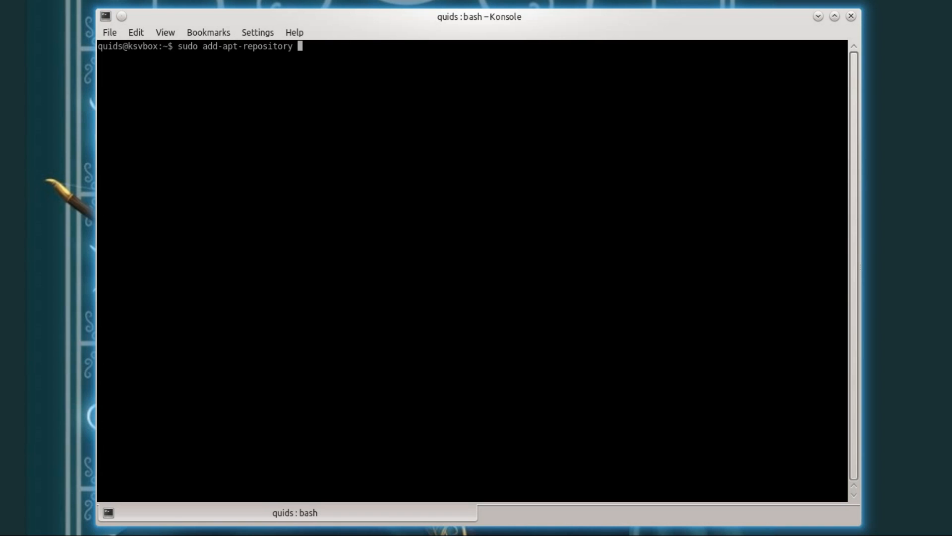
Run 'sudo add-apt-repository ppa:mehanik/ksuperkey' and confirm adding the repository
{"action": "type", "text": "ppa:mehanik/ksuperkey"}
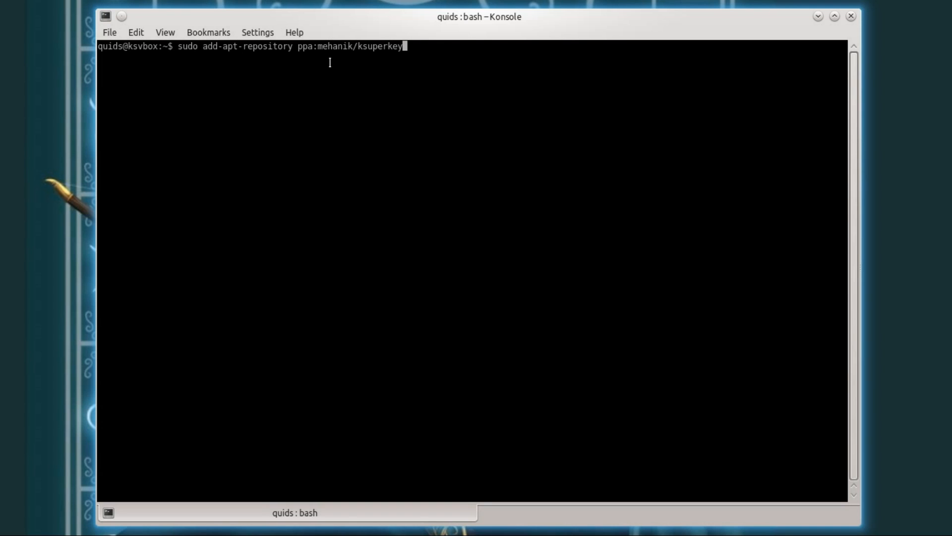
{"action": "key", "text": "Return"}
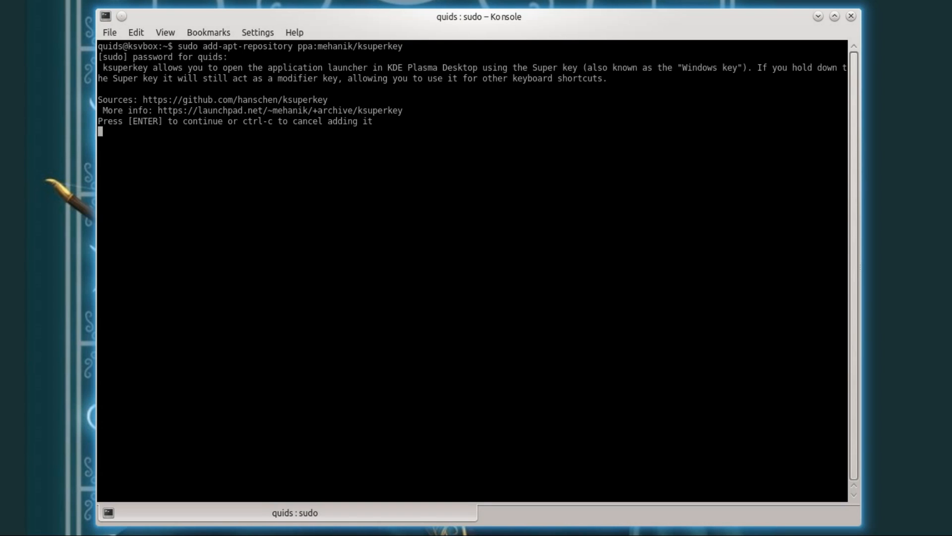
{"action": "key", "text": "Return"}
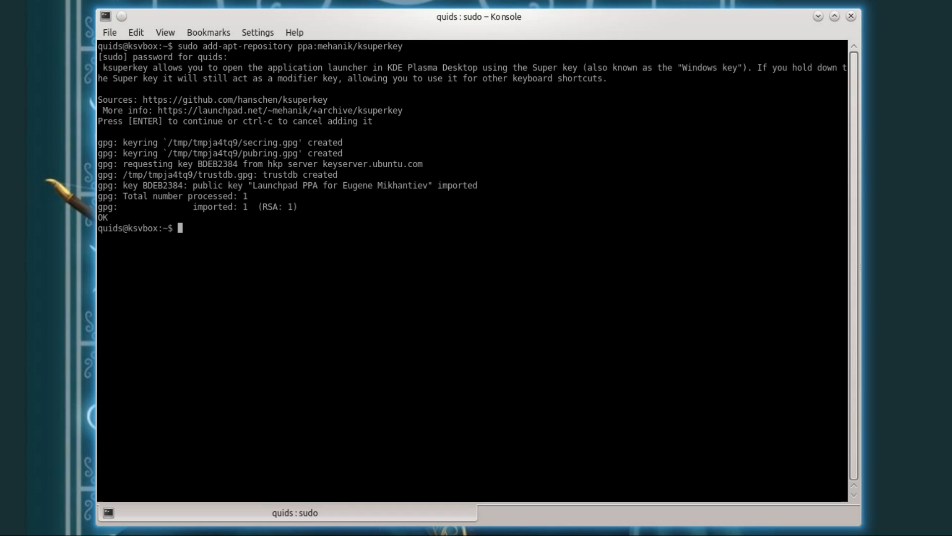
{"action": "type", "text": "sudo apt-get updat"}
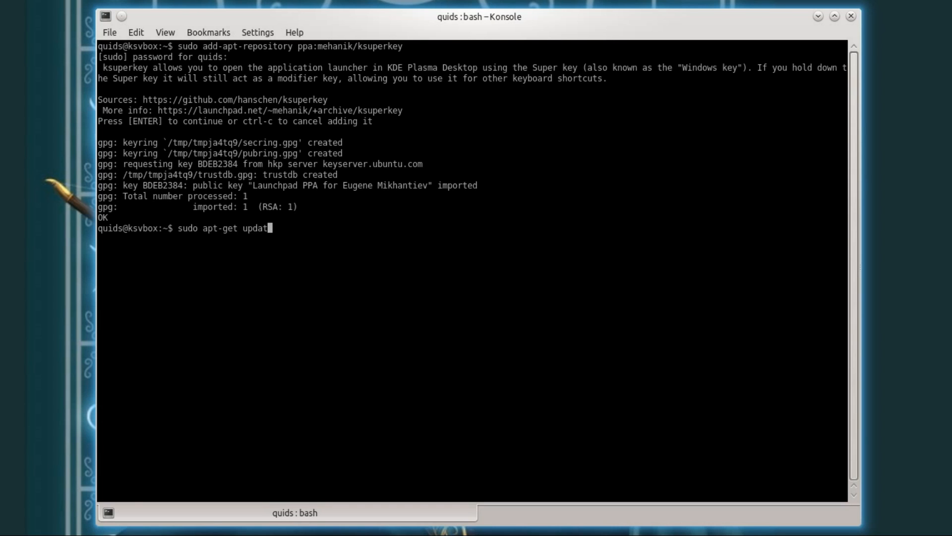
Run 'sudo apt-get update', then 'sudo apt-get install ksuperkey'
{"action": "key", "text": "Return"}
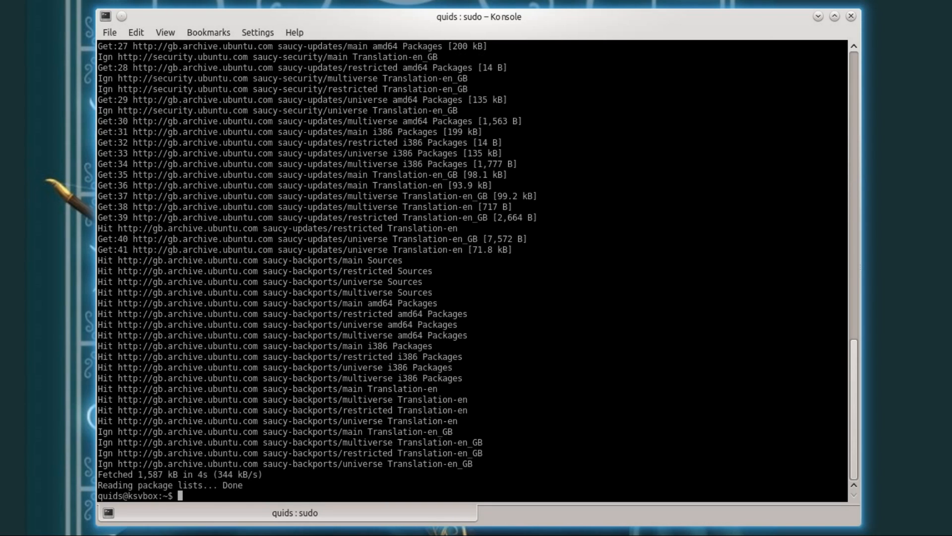
{"action": "type", "text": "sud"}
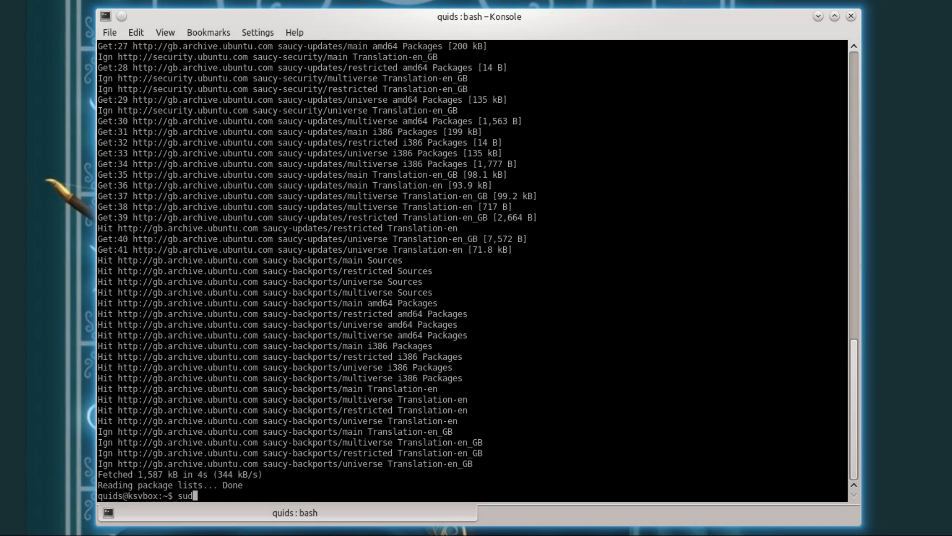
{"action": "type", "text": "o apt"}
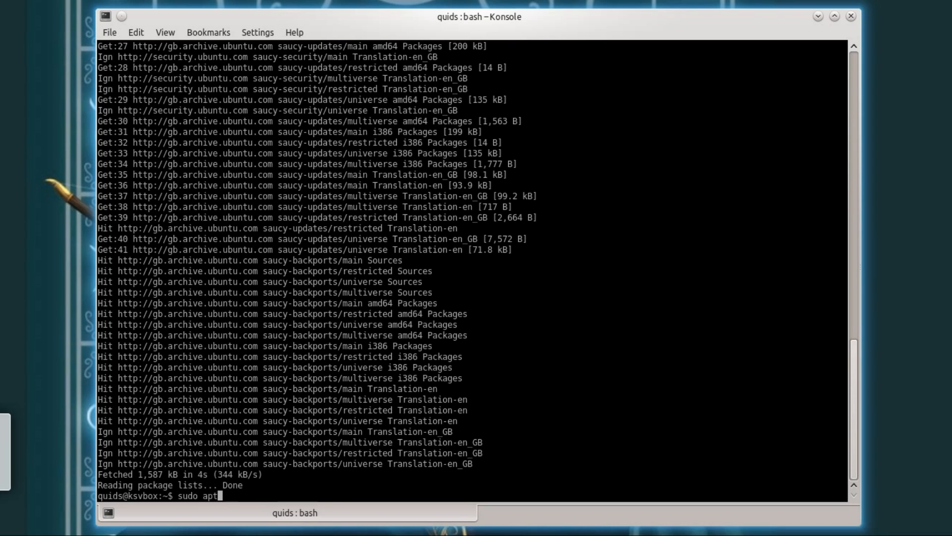
{"action": "type", "text": "-get install"}
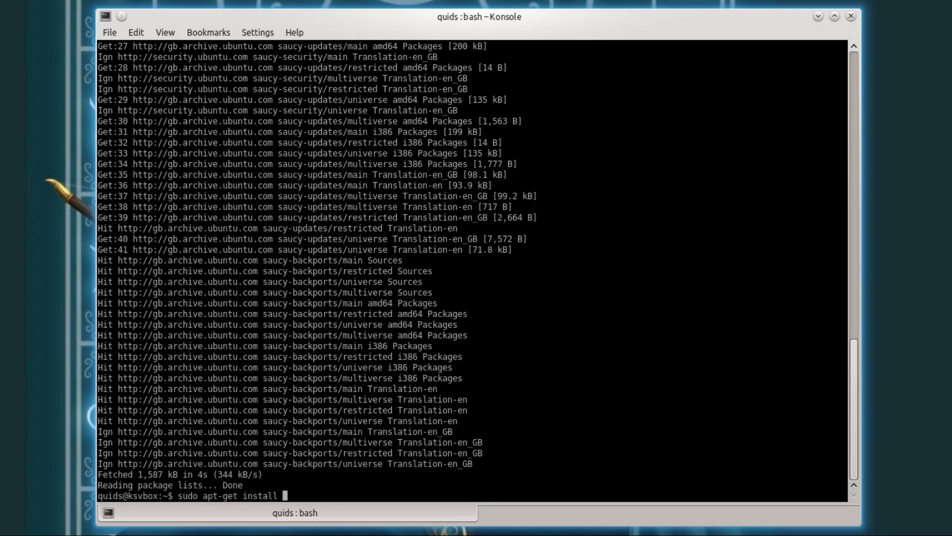
{"action": "type", "text": "ksuperkey"}
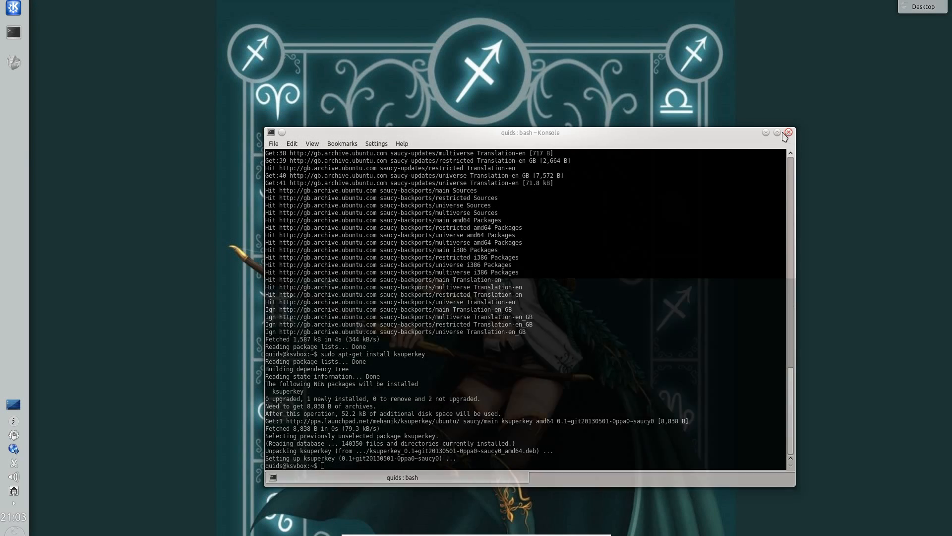
Close Konsole and restart the computer via Kickoff's Leave > Restart
{"action": "left_click", "coordinate": [13, 9]}
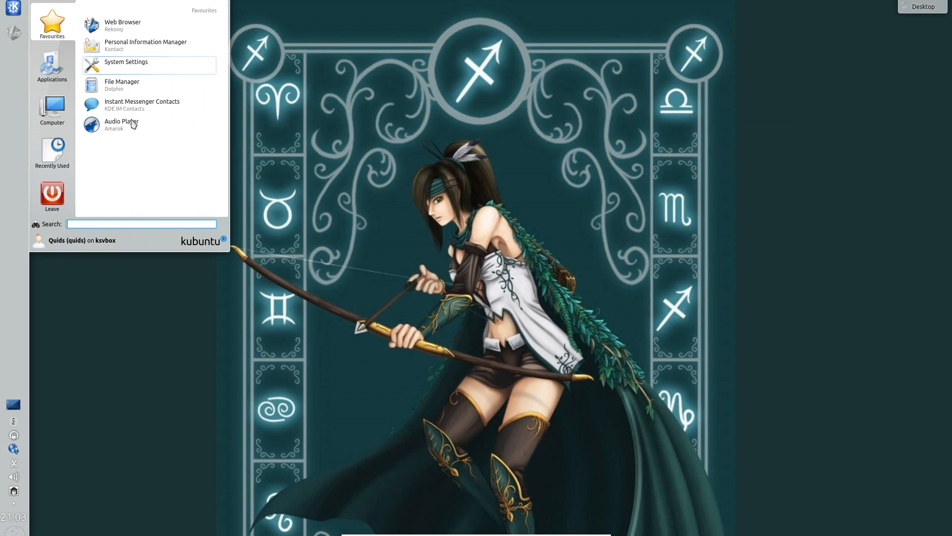
{"action": "left_click", "coordinate": [51, 195]}
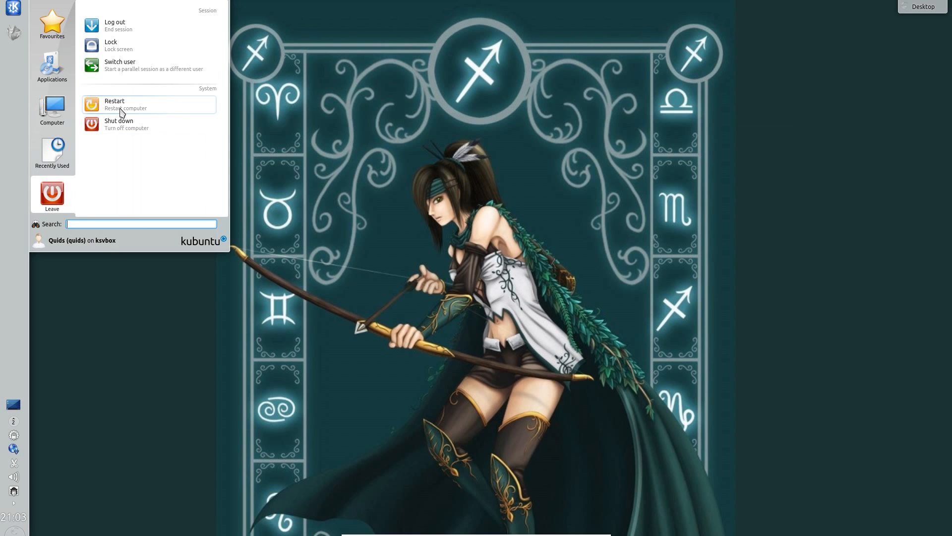
{"action": "left_click", "coordinate": [115, 104]}
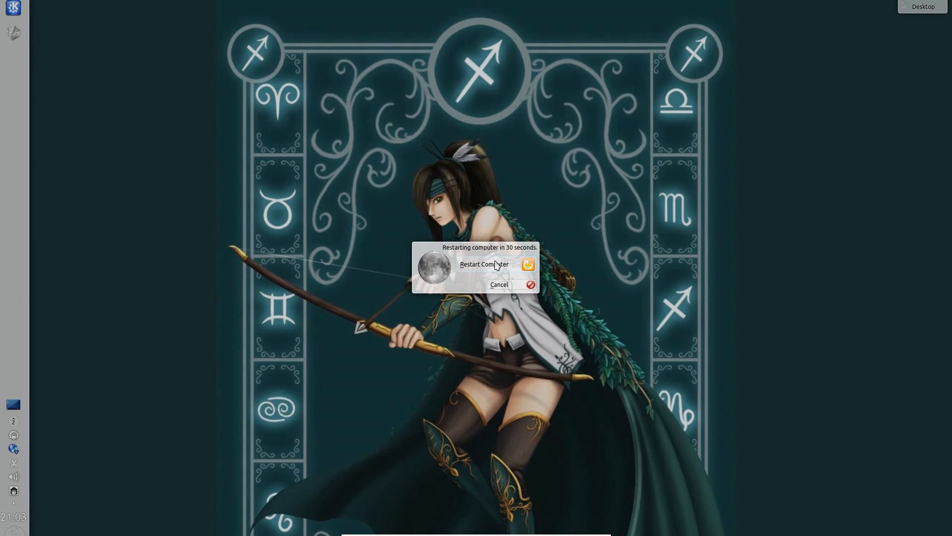
{"action": "left_click", "coordinate": [499, 285]}
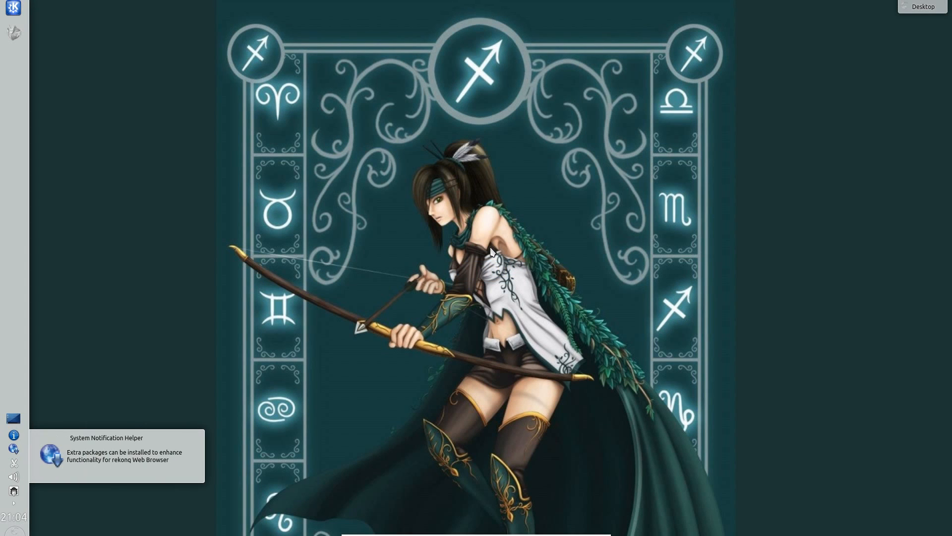
{"action": "left_click", "coordinate": [13, 9]}
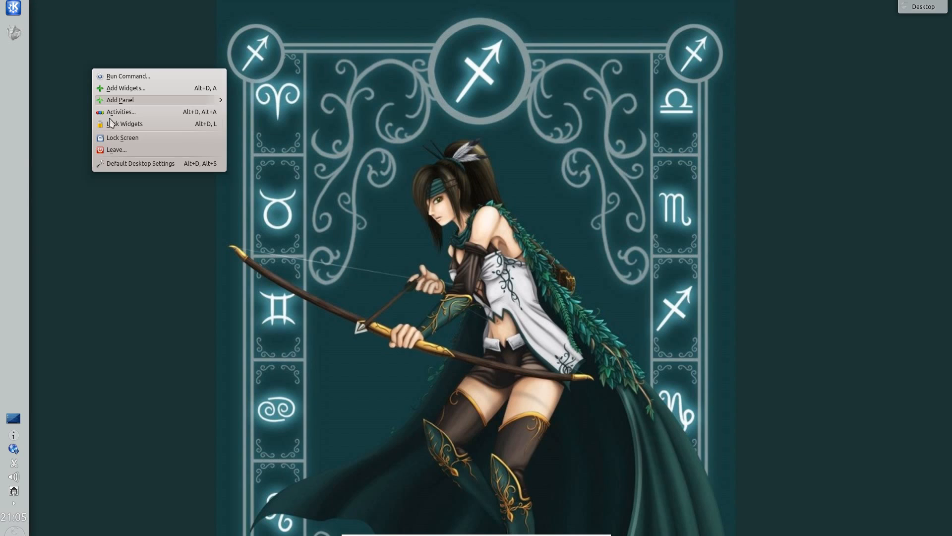
{"action": "mouse_move", "coordinate": [140, 92]}
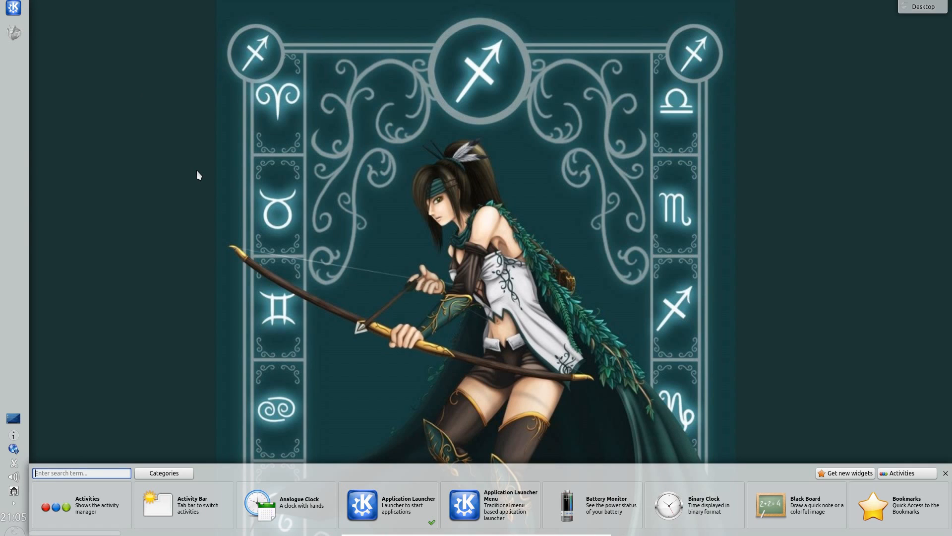
Search the widget picker for 'home' and add the Homerun Launcher widget
{"action": "type", "text": "home"}
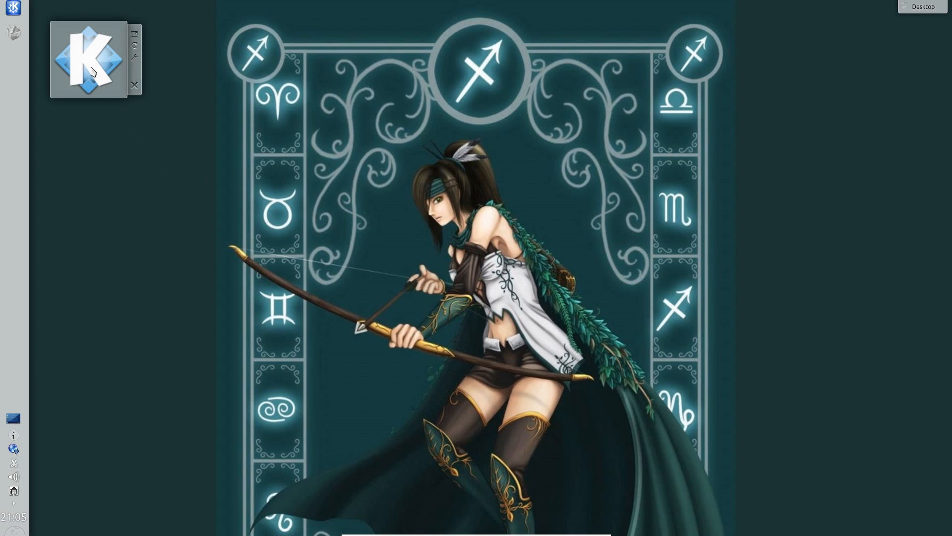
Assign Alt+F1 to the Homerun launcher, reassigning it from the Application Launcher, and apply
{"action": "right_click", "coordinate": [88, 59]}
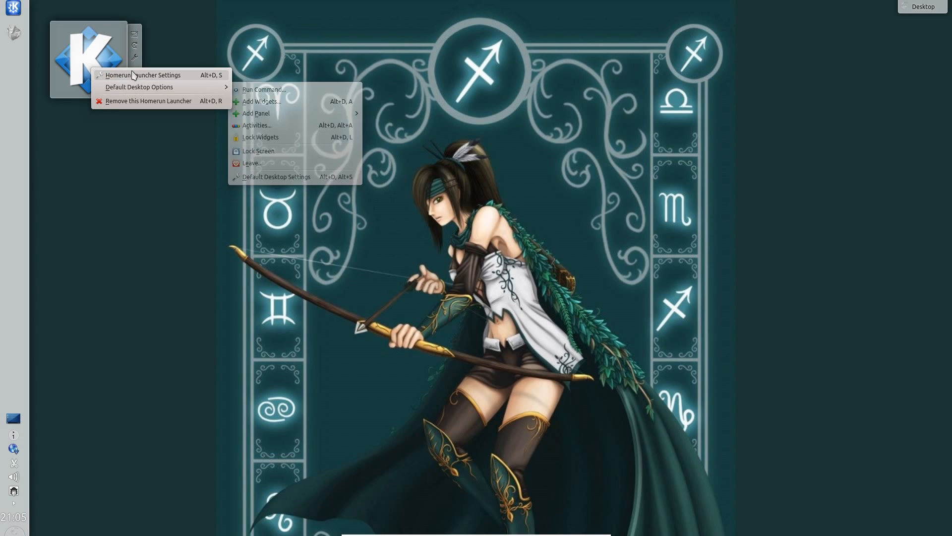
{"action": "left_click", "coordinate": [143, 74]}
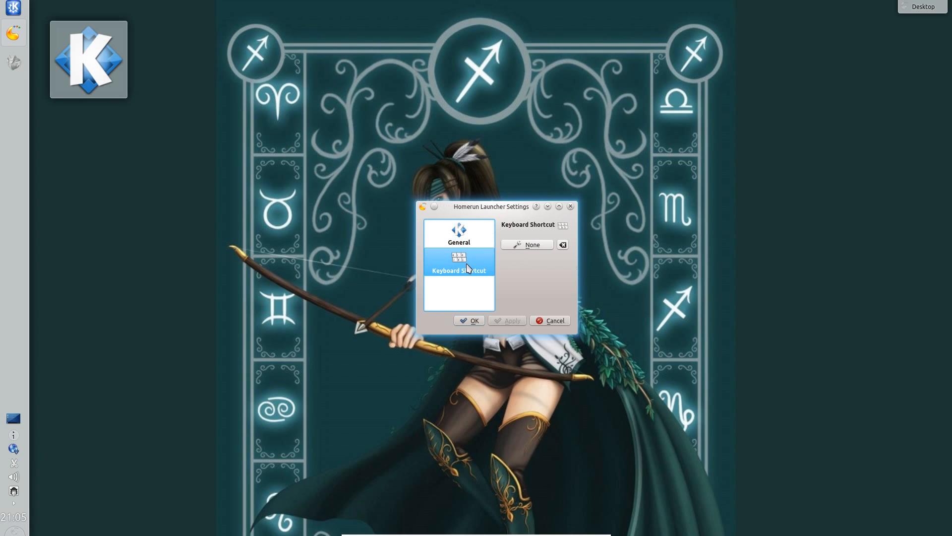
{"action": "left_click", "coordinate": [526, 244]}
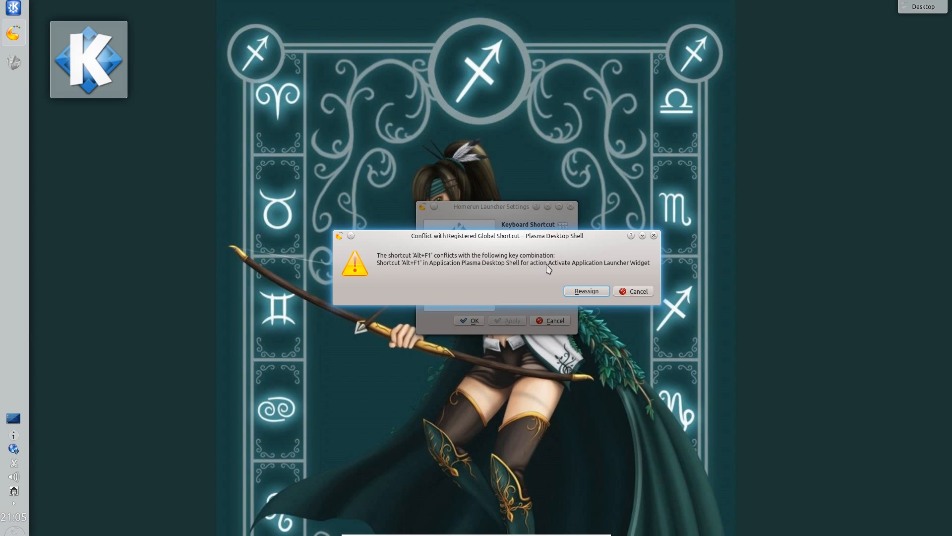
{"action": "left_click", "coordinate": [585, 290]}
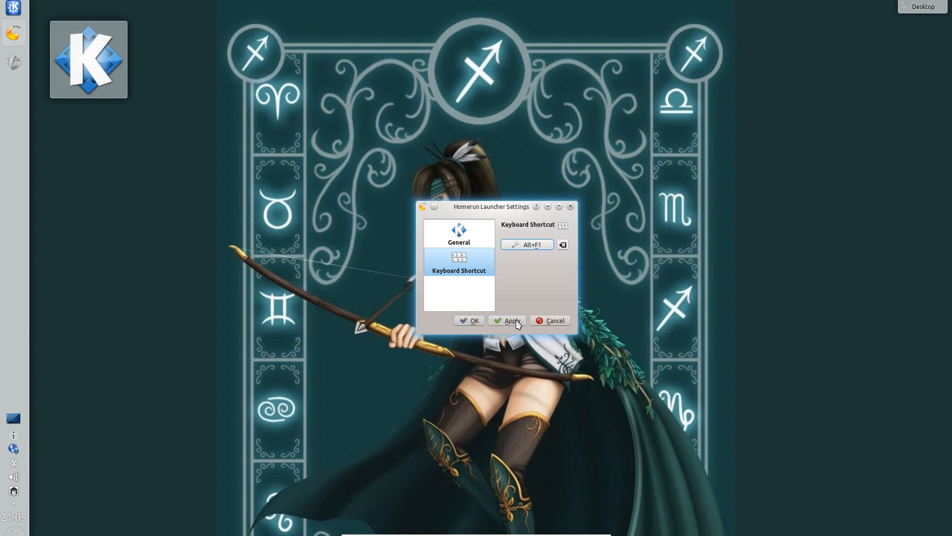
{"action": "left_click", "coordinate": [509, 321]}
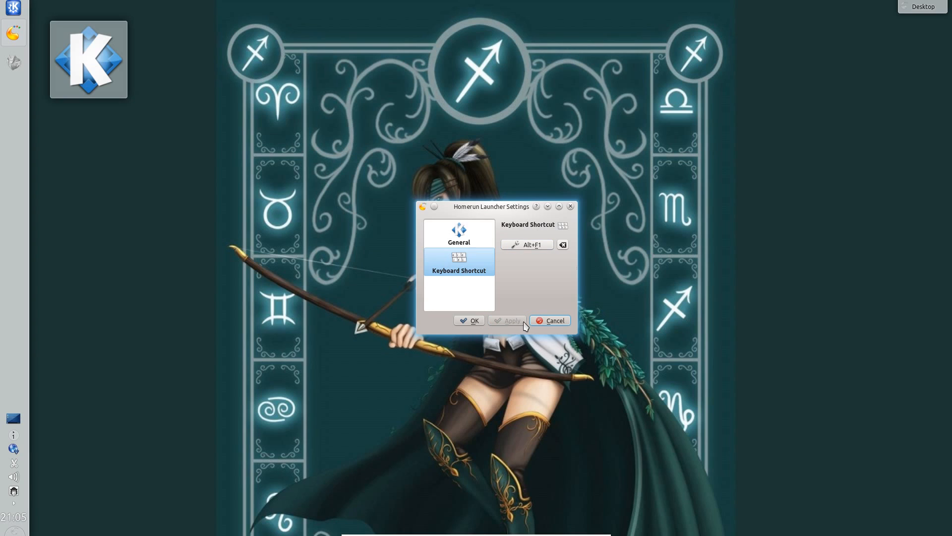